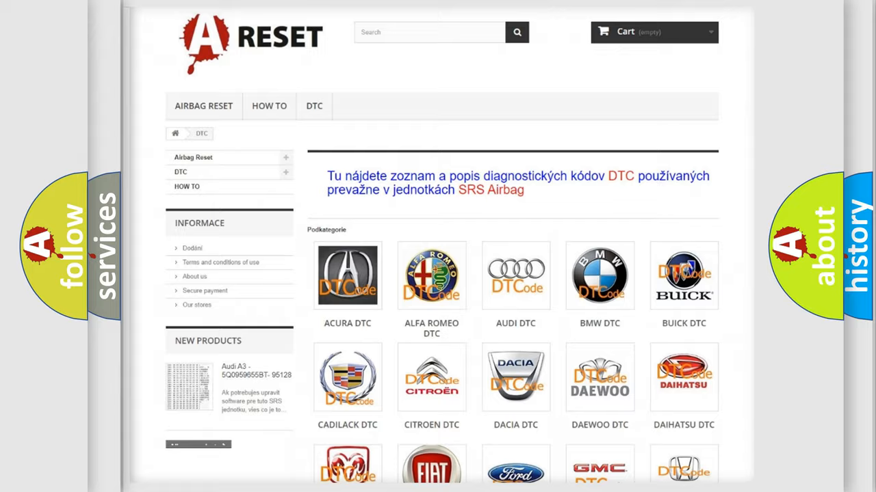
Scroll the DTC brand list and select the CHEVROLET tile to view its trouble codes.
{"action": "scroll", "scroll_direction": "down", "scroll_amount": 3}
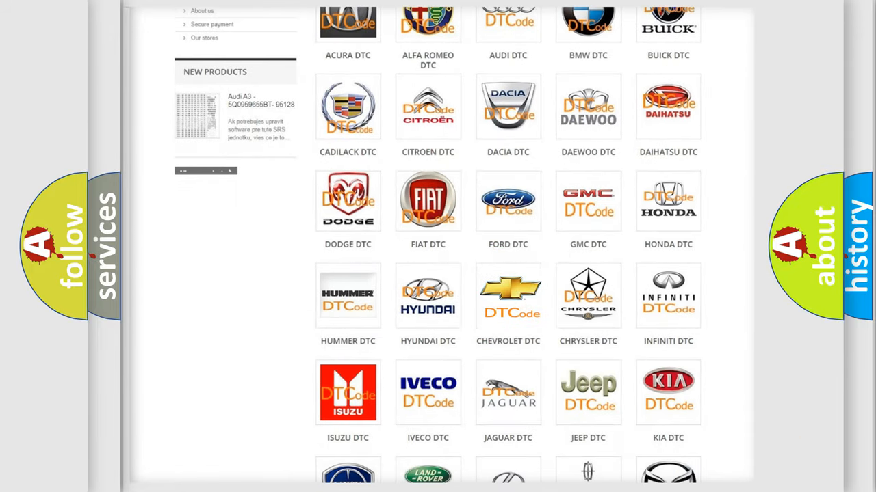
{"action": "left_click", "coordinate": [507, 295]}
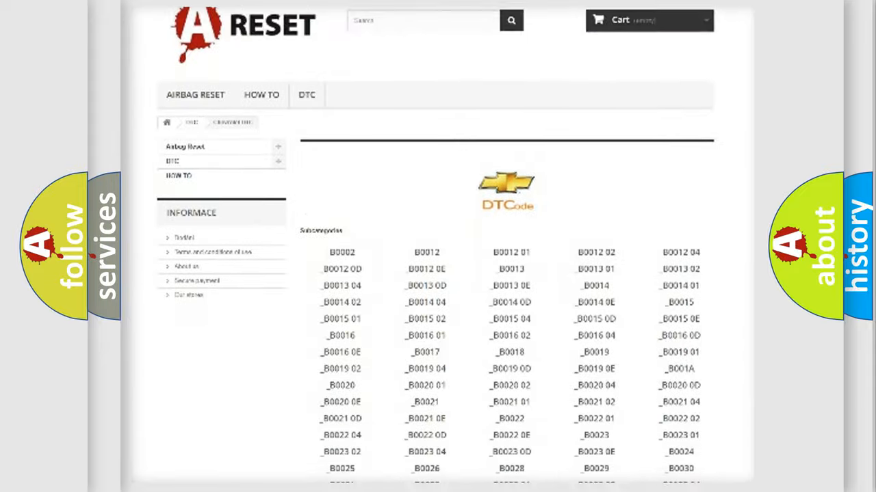
{"action": "scroll", "scroll_direction": "down", "scroll_amount": 3}
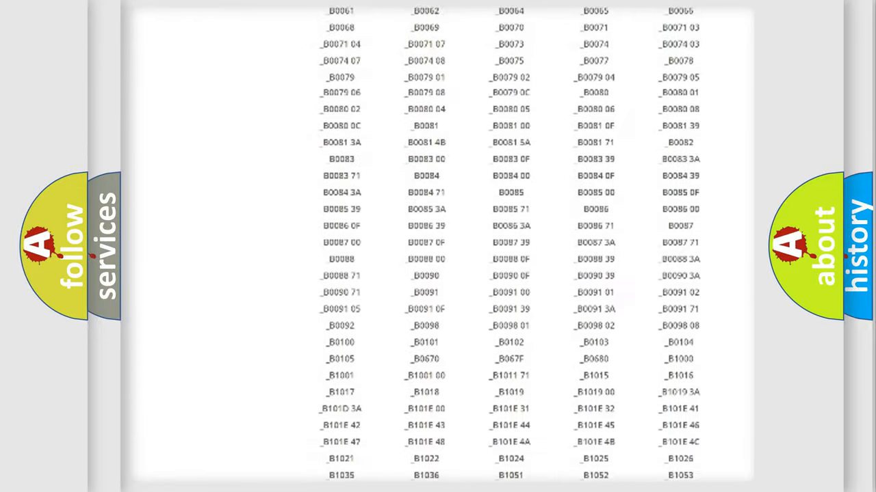
{"action": "scroll", "scroll_direction": "up", "scroll_amount": 3}
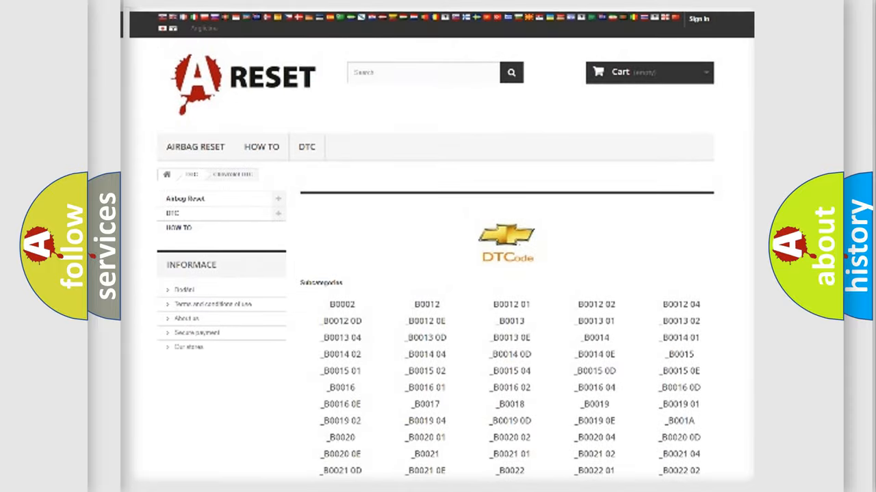